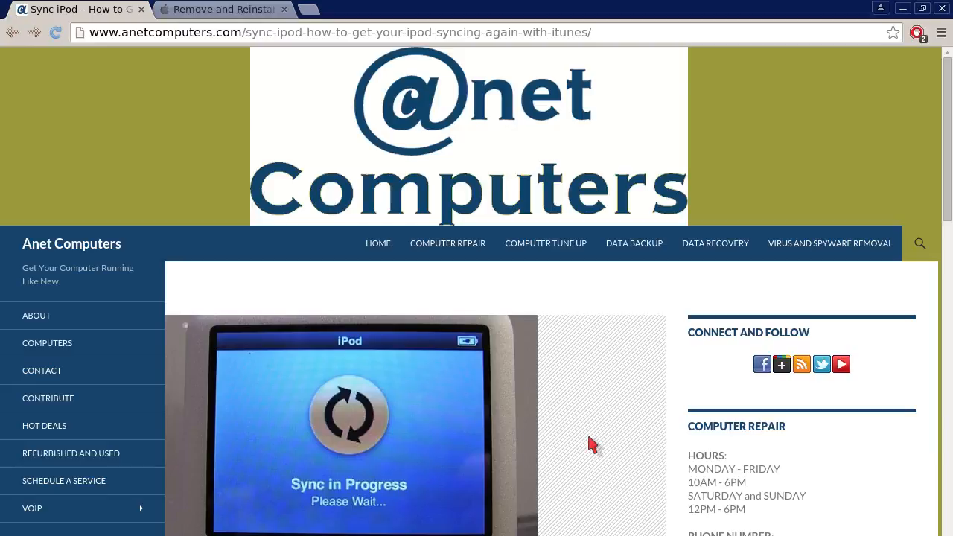
# Scroll the iPod syncing post down to the paragraph linking Apple's iTunes removal article
pyautogui.scroll(-3)
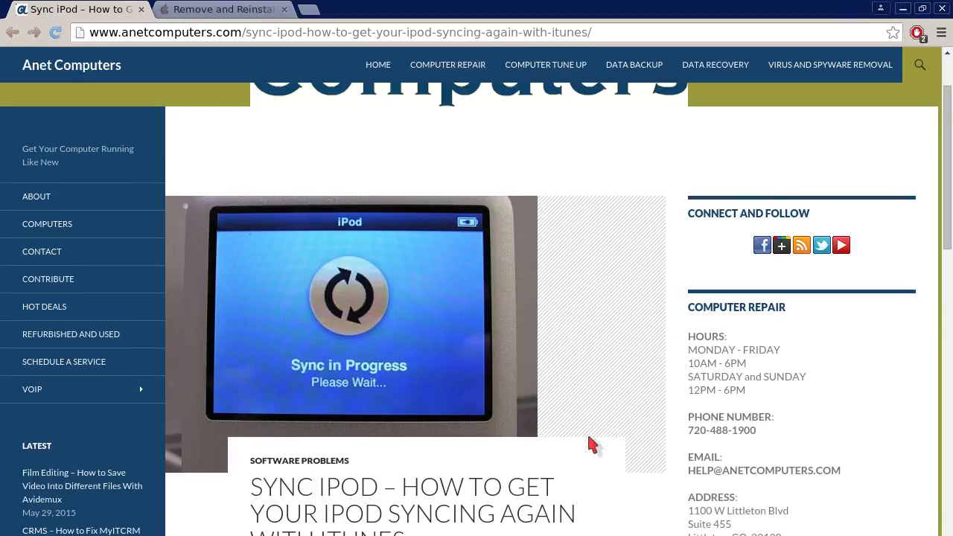
pyautogui.scroll(-3)
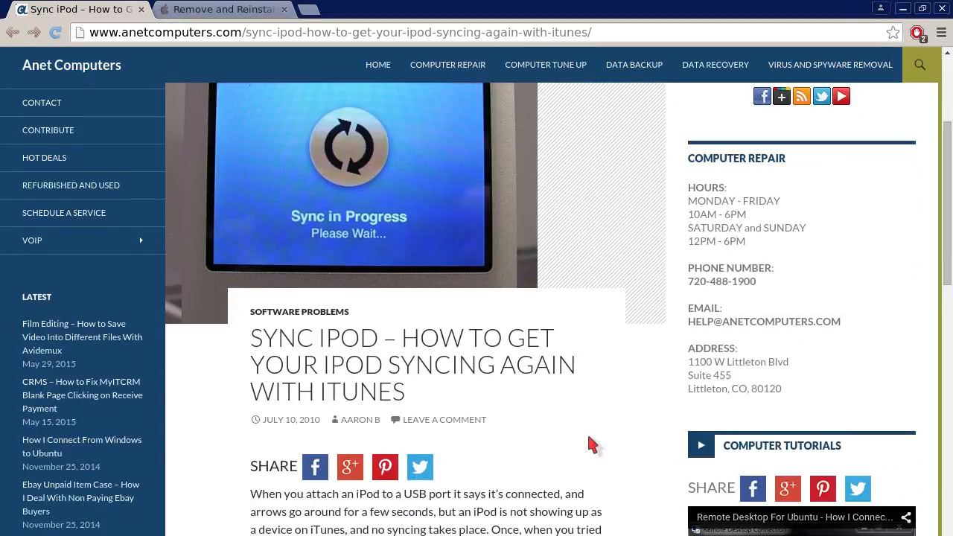
pyautogui.scroll(-3)
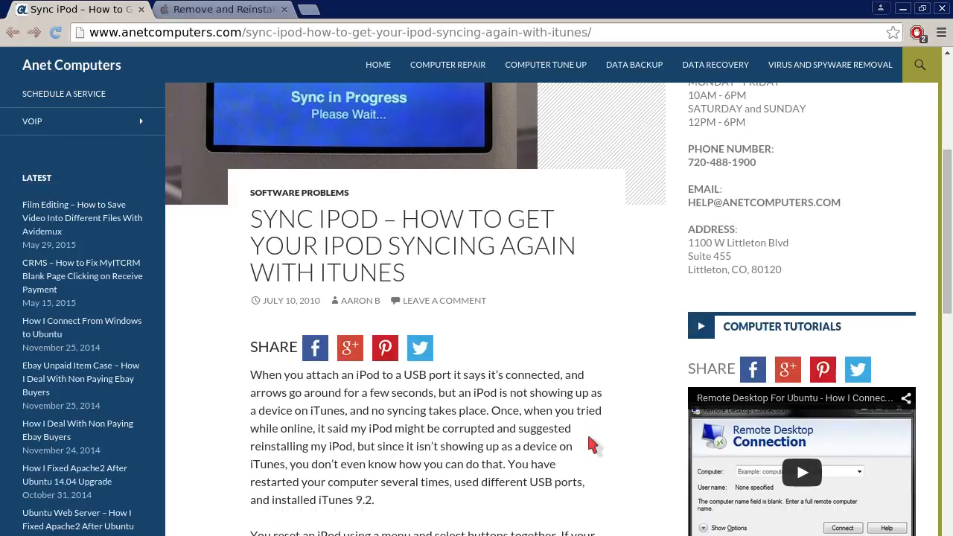
pyautogui.scroll(-3)
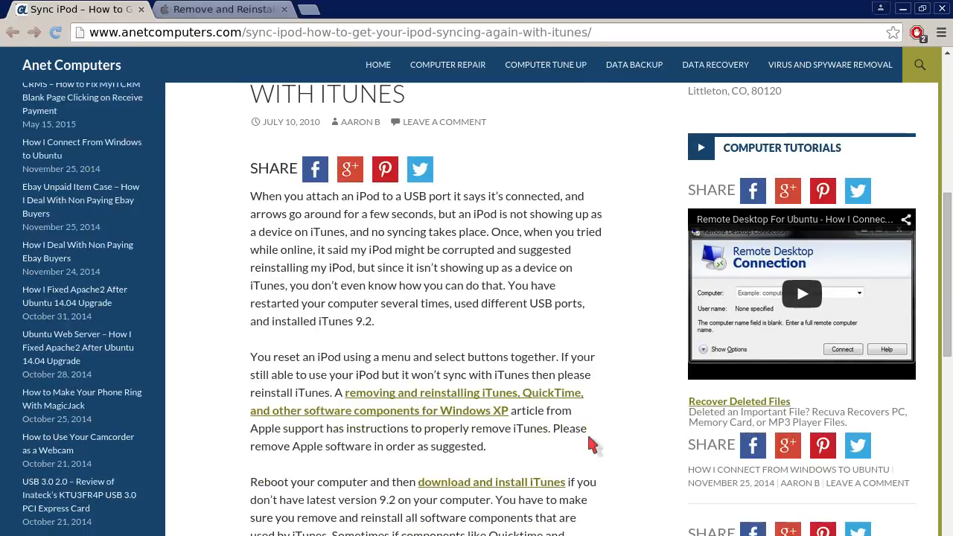
pyautogui.scroll(-3)
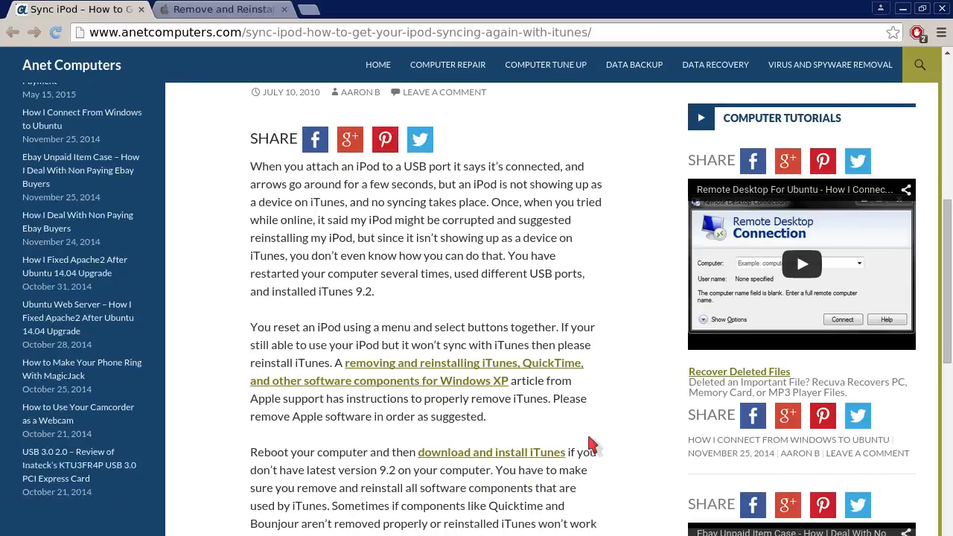
pyautogui.scroll(-3)
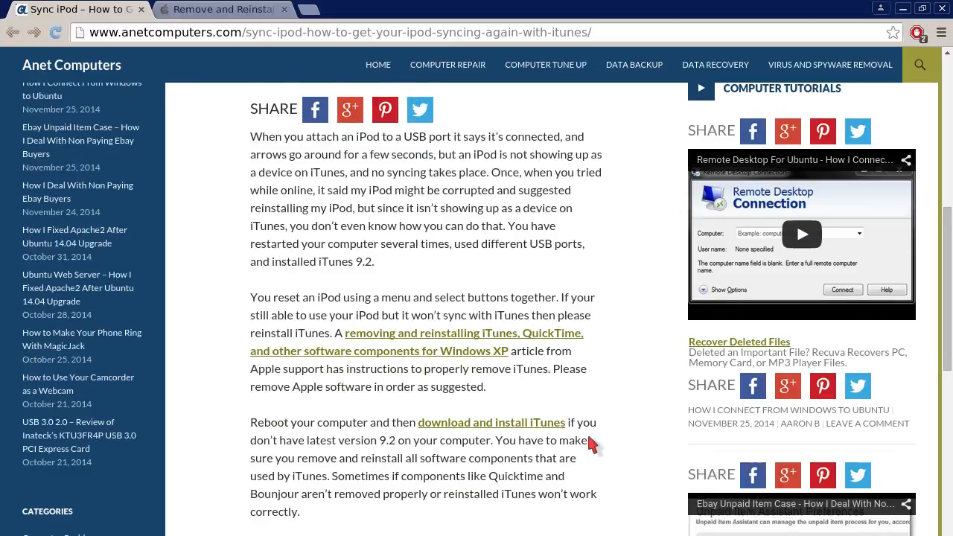
pyautogui.scroll(-3)
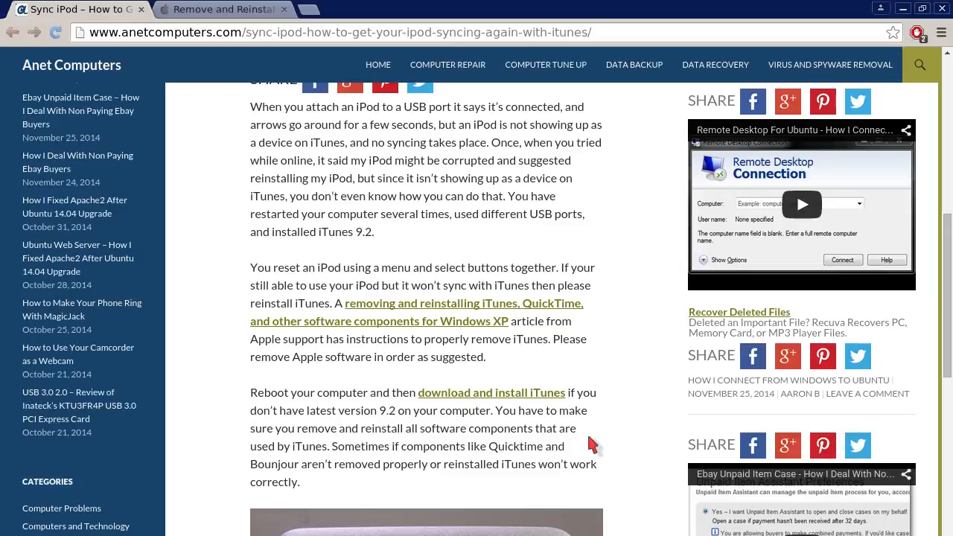
pyautogui.scroll(-3)
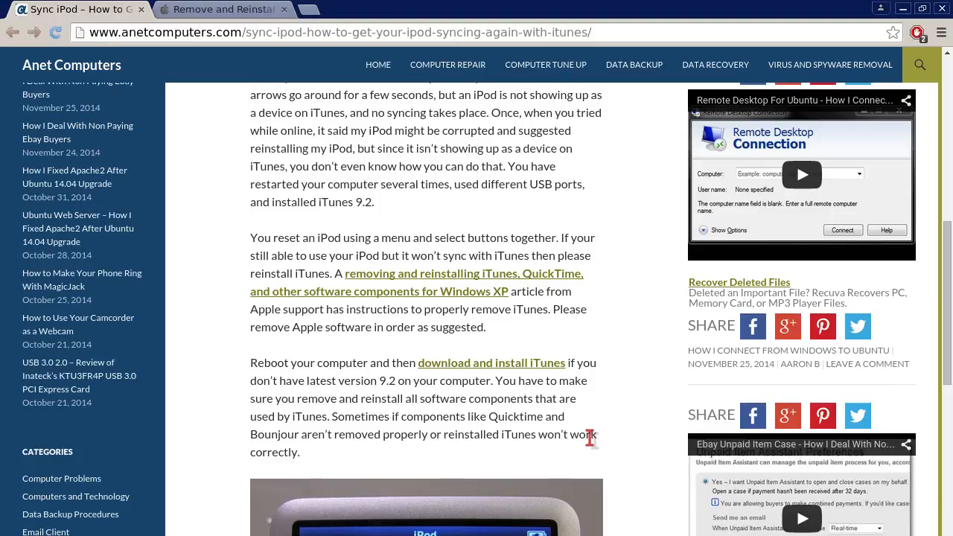
# Scroll past the Quicktime and Bonjour warning to the iPod 'Sync in Progress' photo
pyautogui.scroll(-3)
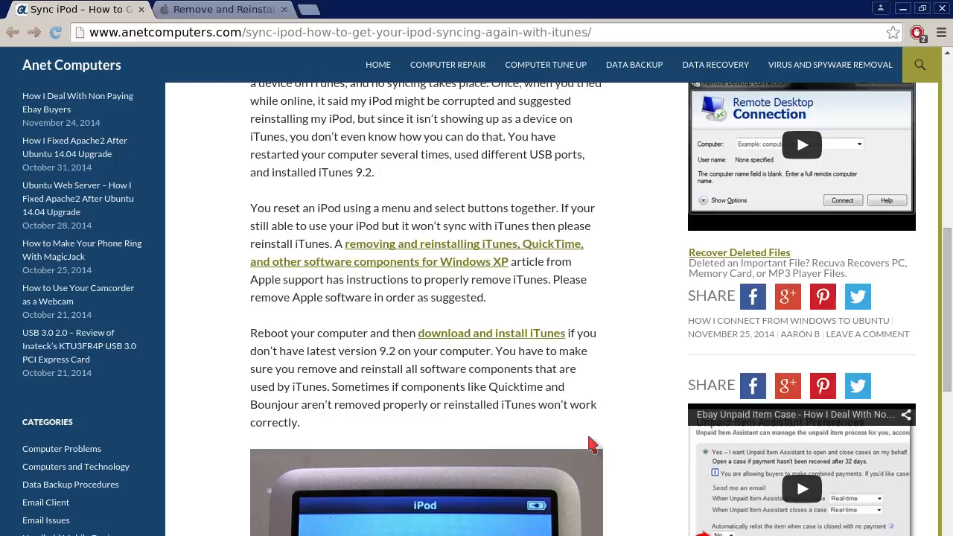
pyautogui.scroll(-3)
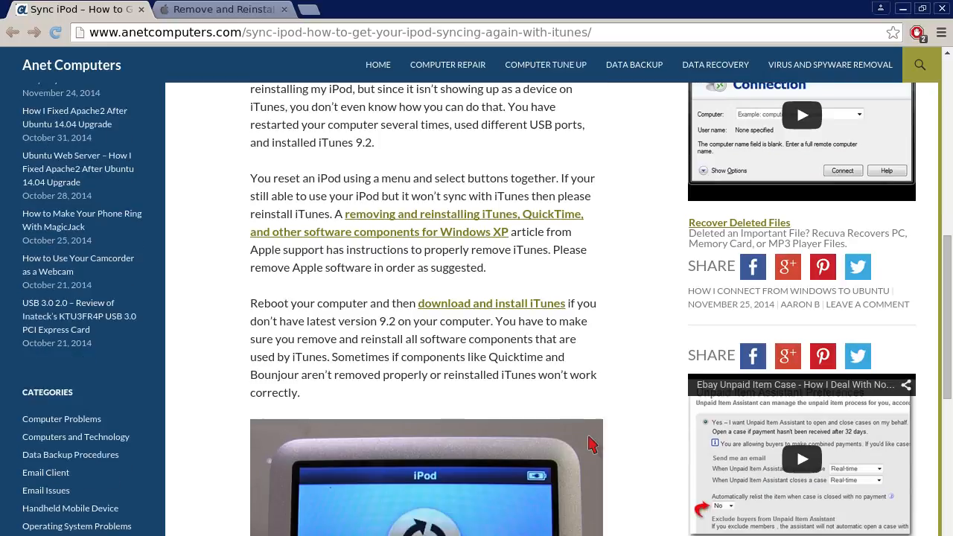
pyautogui.scroll(-3)
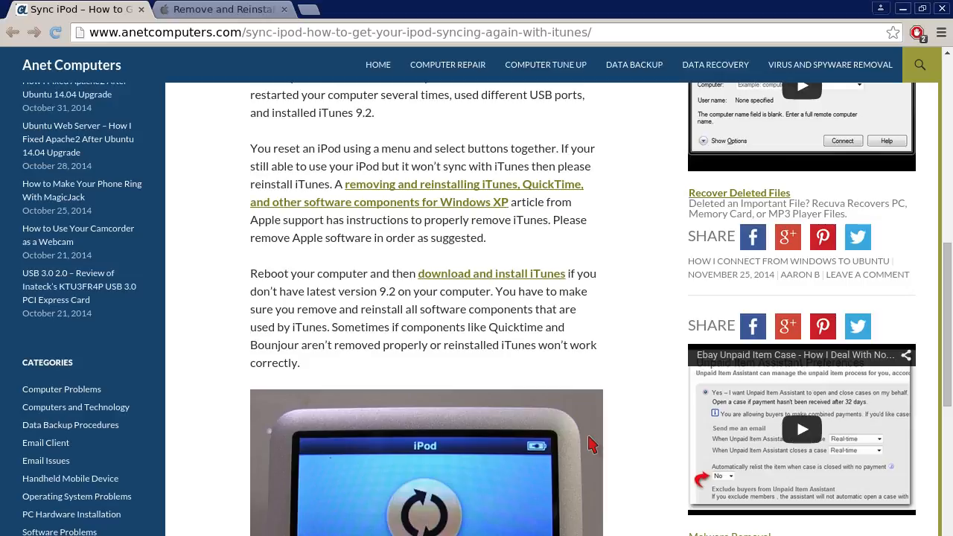
pyautogui.scroll(-3)
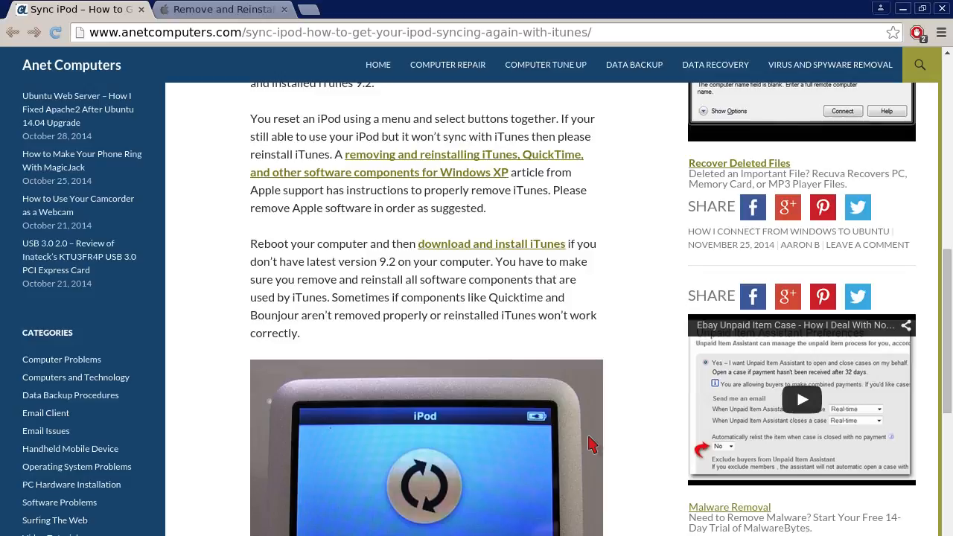
pyautogui.scroll(-3)
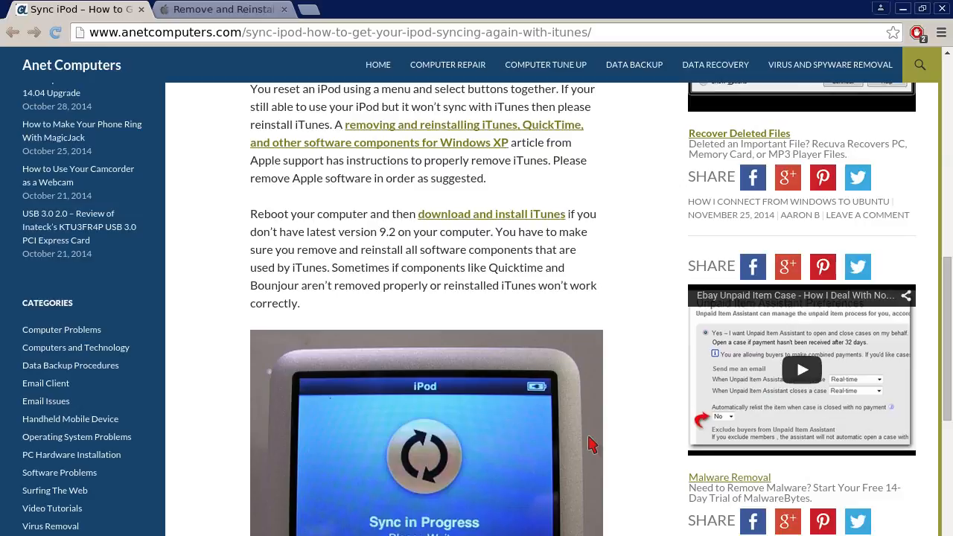
pyautogui.scroll(-3)
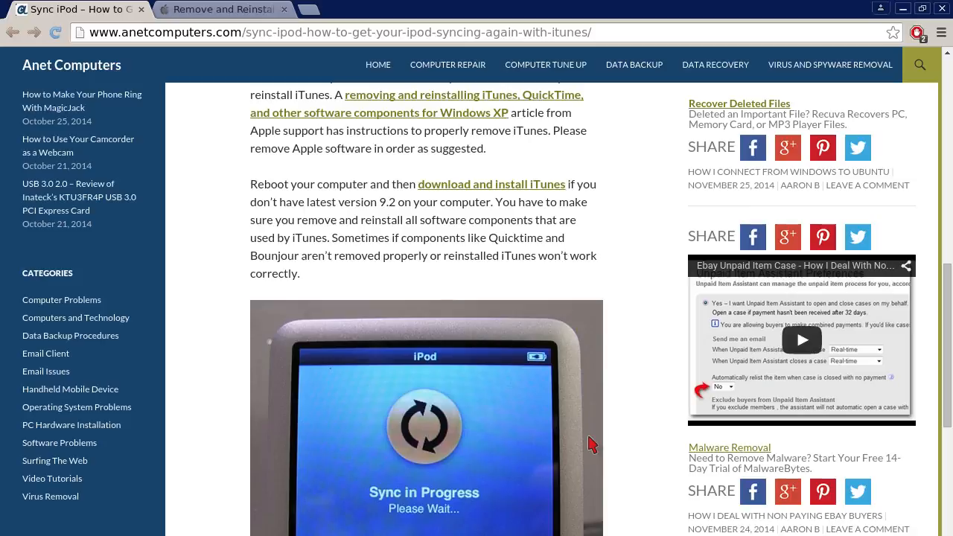
pyautogui.moveTo(216, 26)
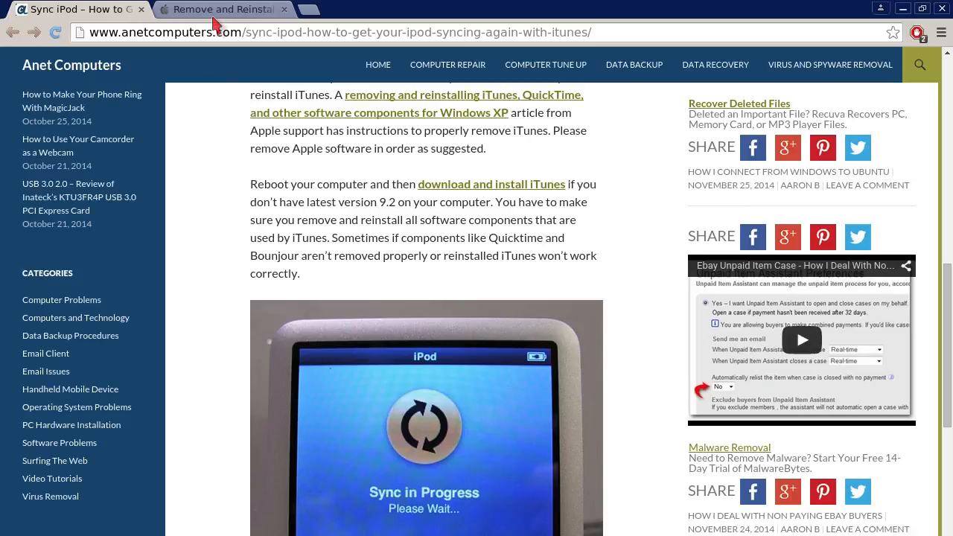
# Switch to Apple's 'Remove and Reinstall iTunes' Windows XP support article and skim its introduction
pyautogui.click(220, 9)
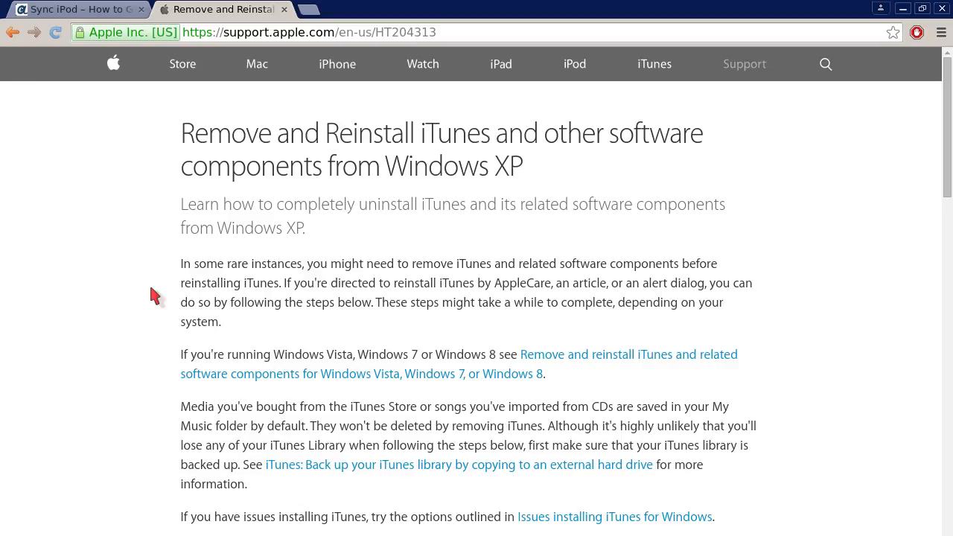
pyautogui.scroll(-3)
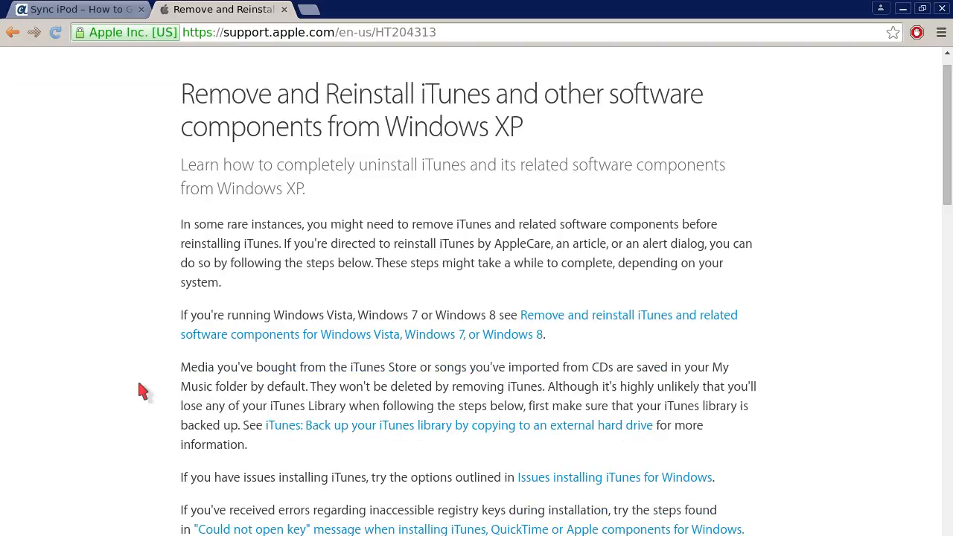
pyautogui.moveTo(382, 402)
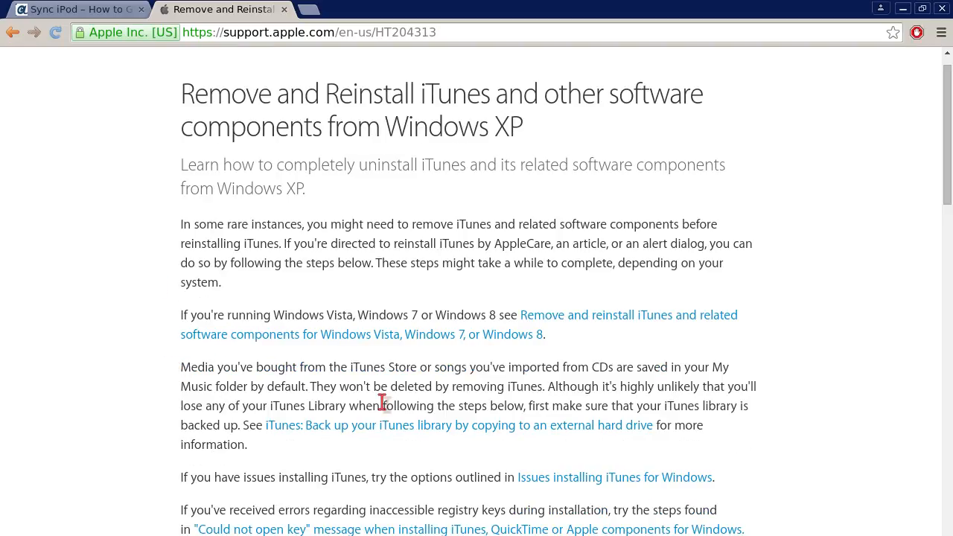
pyautogui.moveTo(628, 338)
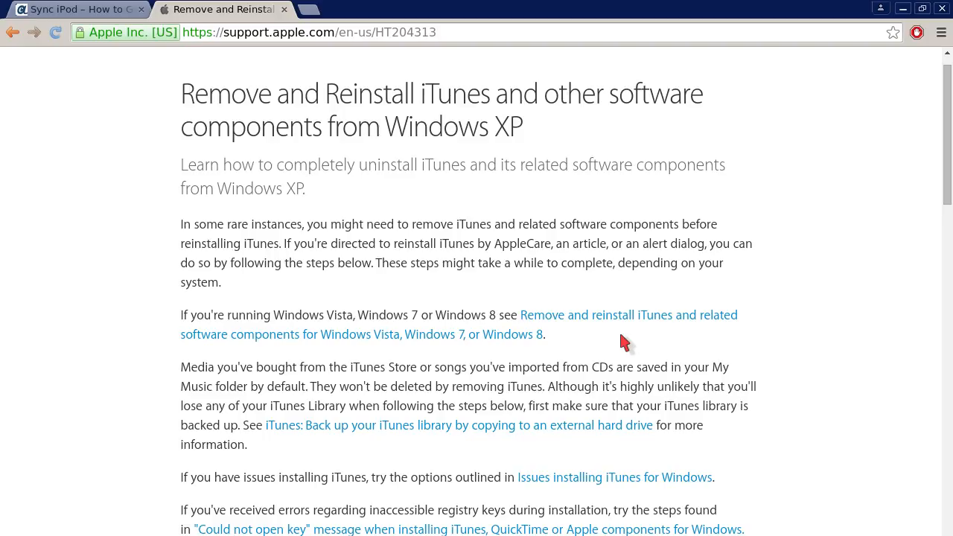
# Scroll down to the Steps section listing the ordered Control Panel uninstall list
pyautogui.scroll(-3)
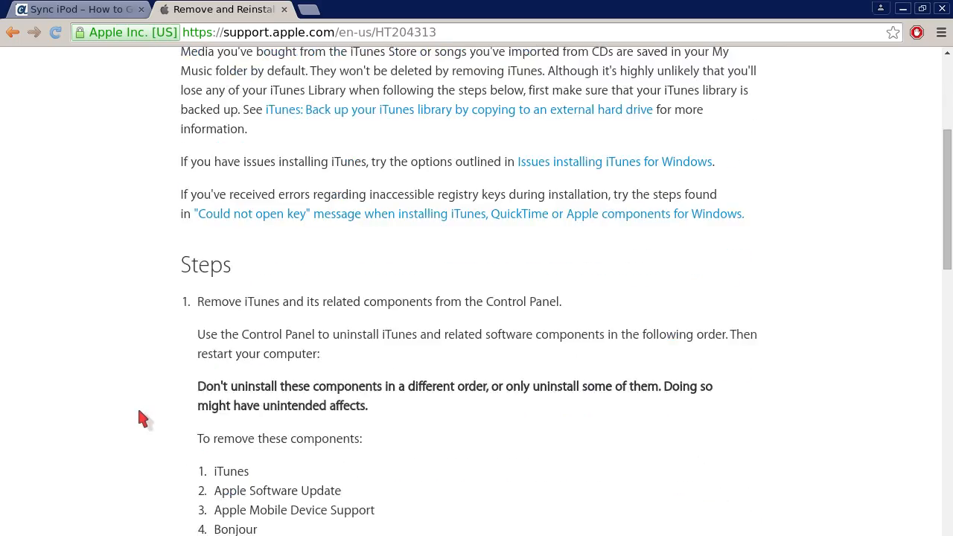
pyautogui.scroll(-3)
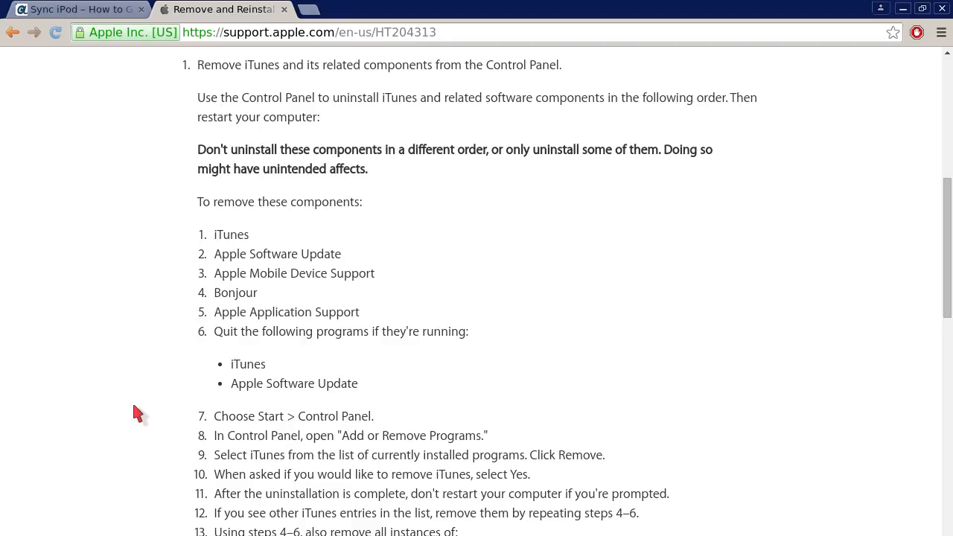
pyautogui.scroll(-3)
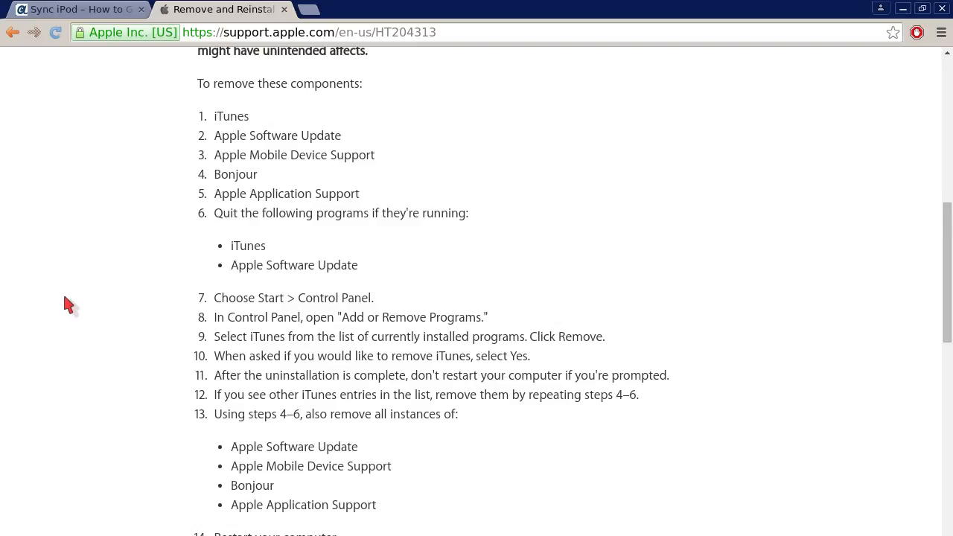
# Scroll past the leftover-file deletion steps to step 3 and the iPodService.exe Alert box
pyautogui.scroll(-3)
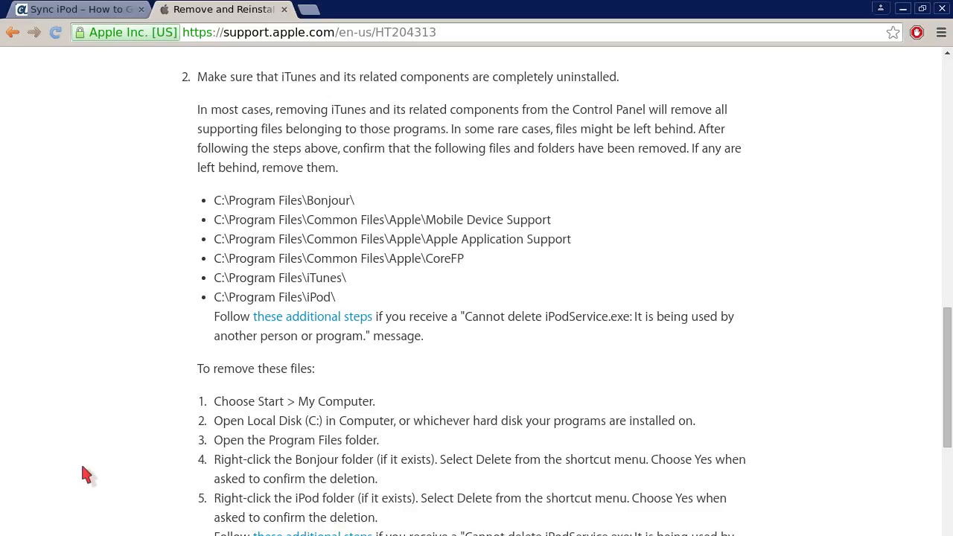
pyautogui.moveTo(117, 372)
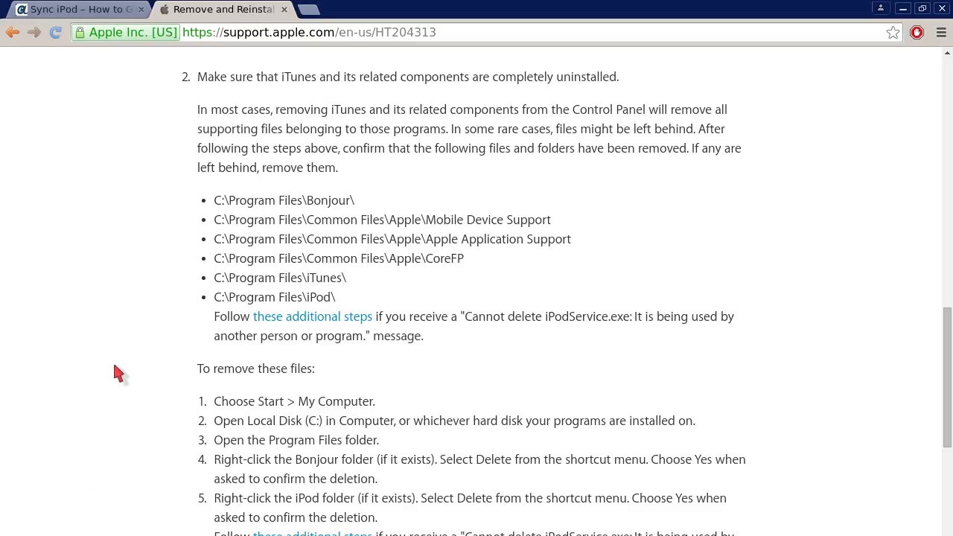
pyautogui.scroll(-3)
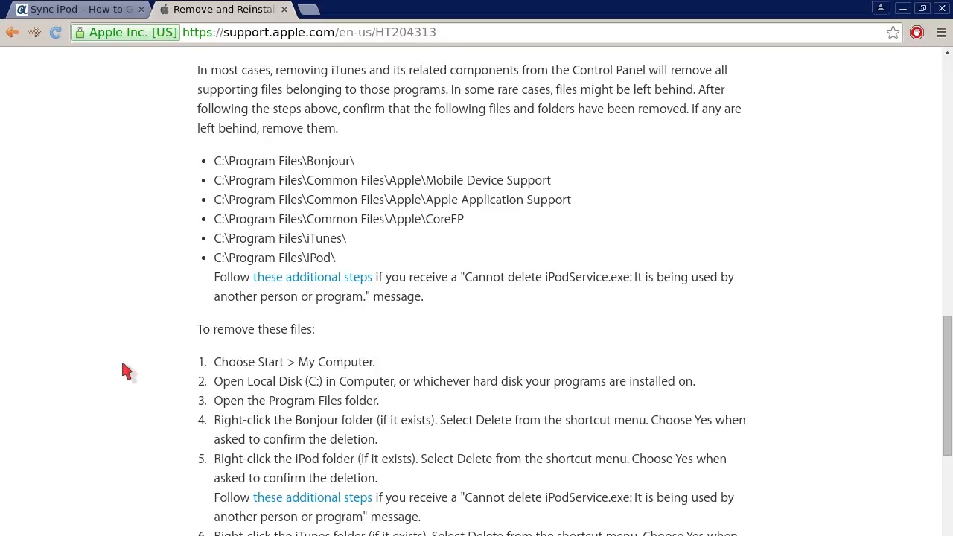
pyautogui.moveTo(140, 357)
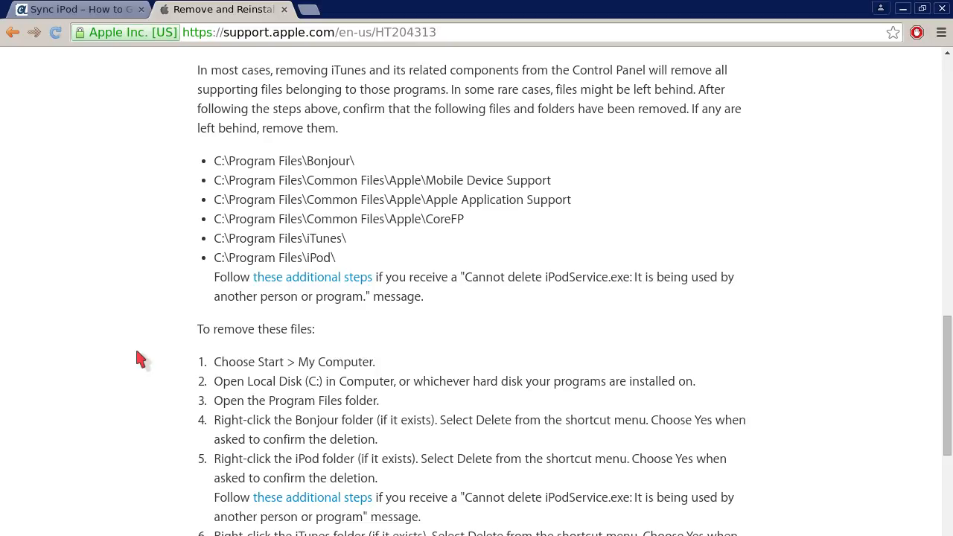
pyautogui.scroll(-3)
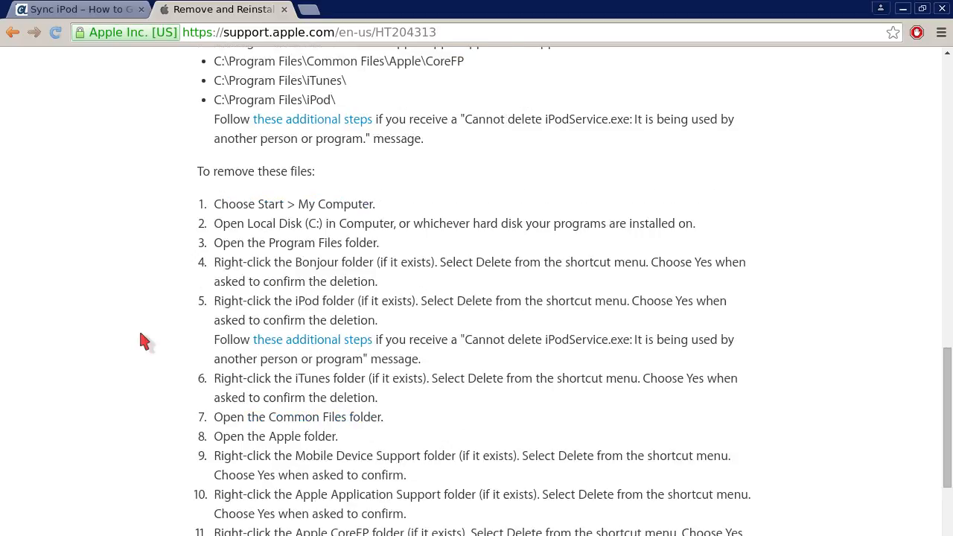
pyautogui.scroll(-3)
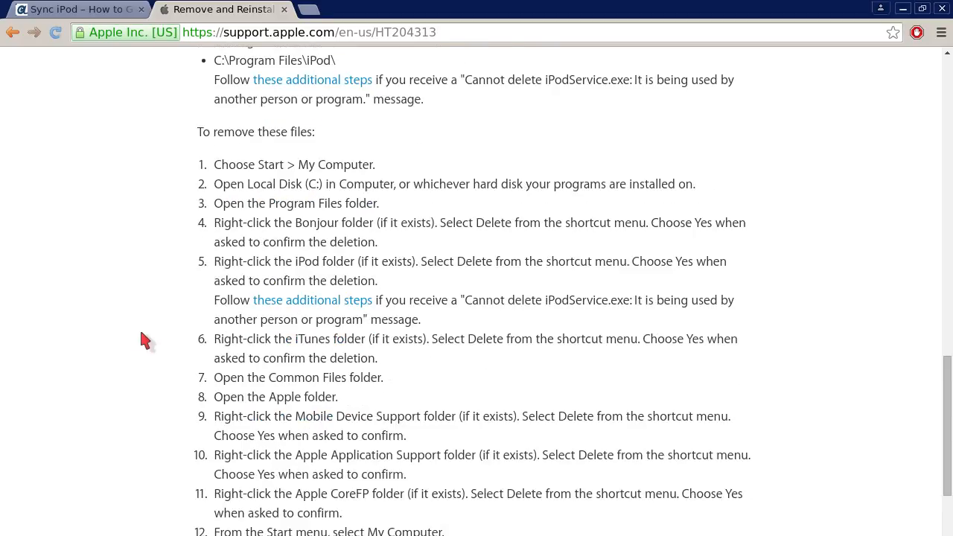
pyautogui.scroll(-3)
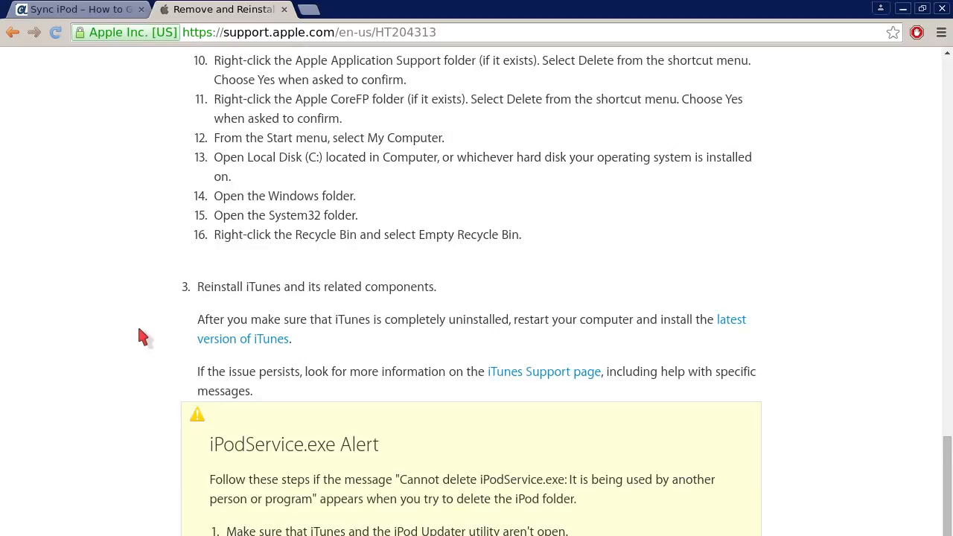
pyautogui.scroll(-3)
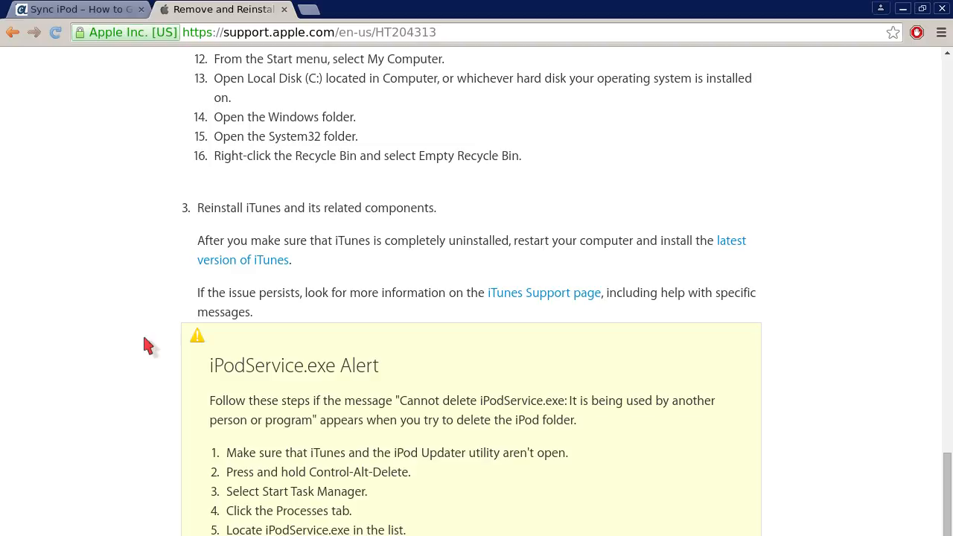
pyautogui.scroll(-3)
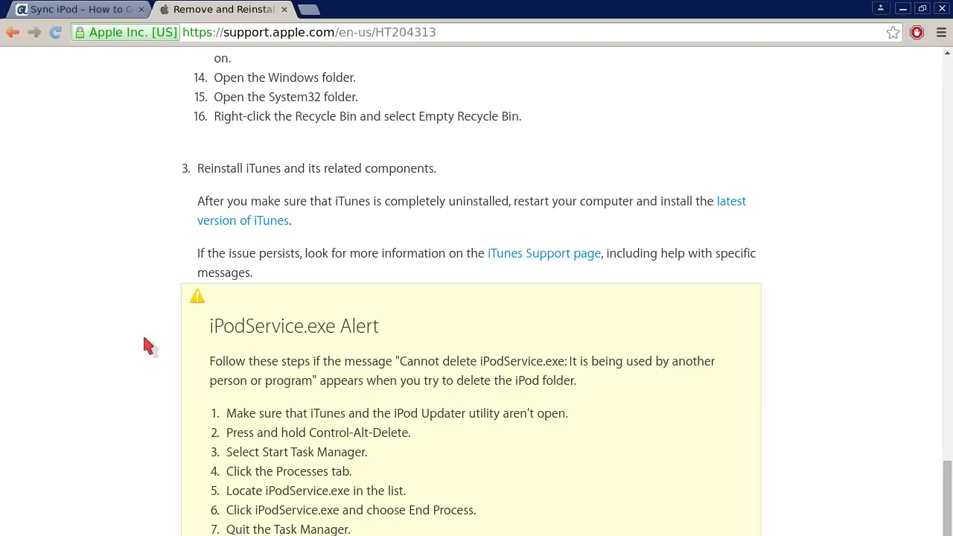
pyautogui.moveTo(132, 299)
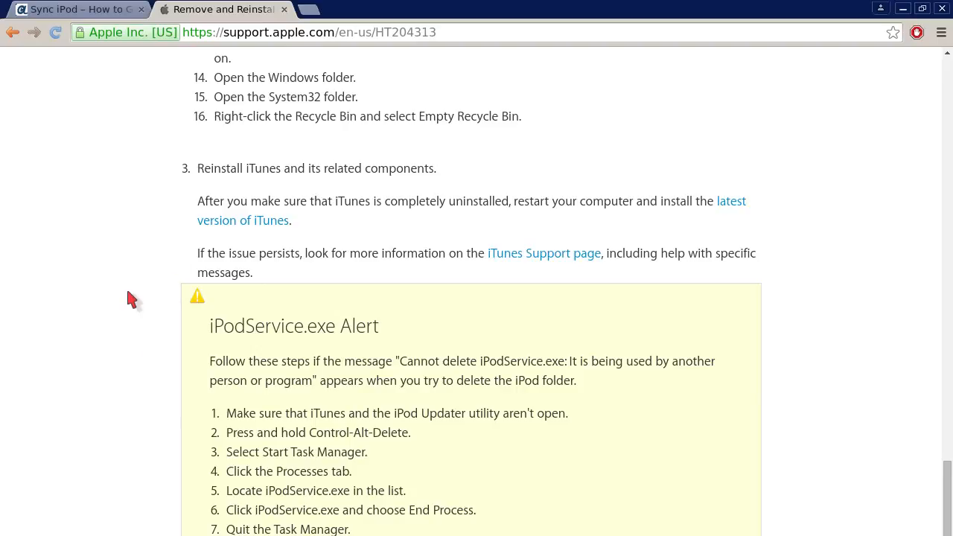
# Open the blog post's 'download and install iTunes' link in a new tab
pyautogui.click(75, 9)
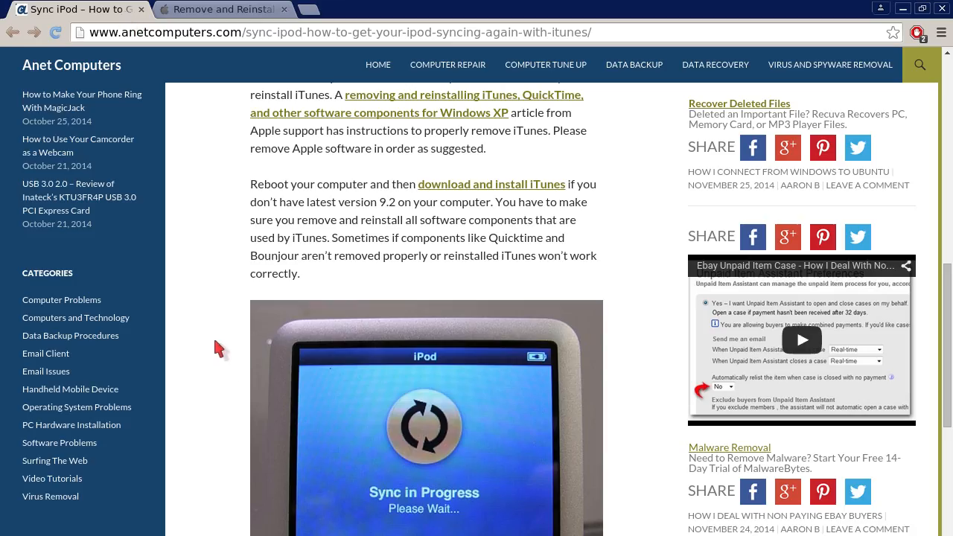
pyautogui.moveTo(199, 320)
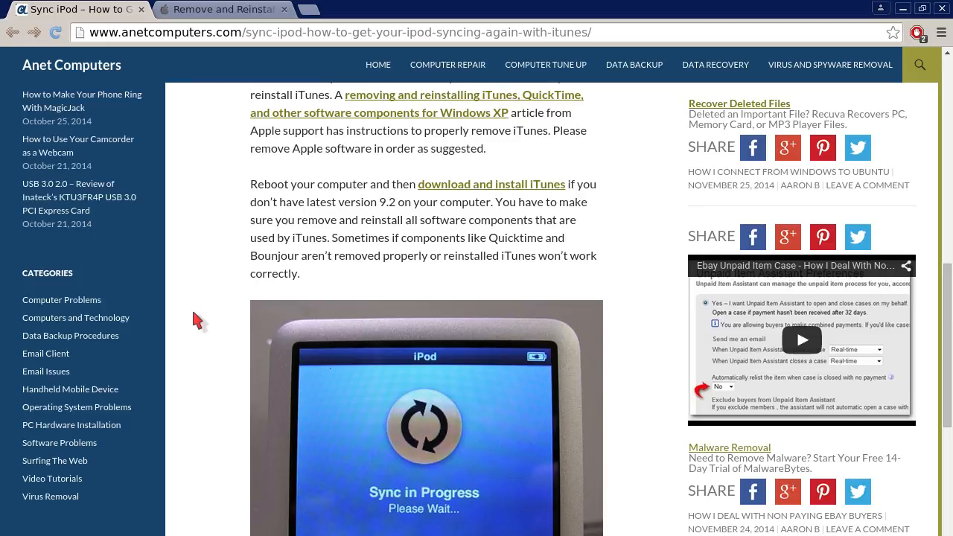
pyautogui.moveTo(355, 248)
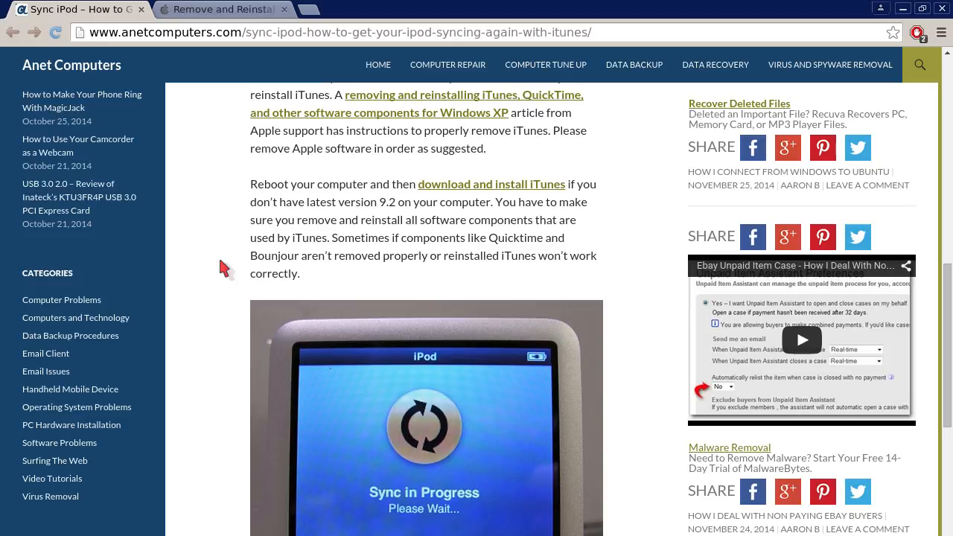
pyautogui.click(492, 184)
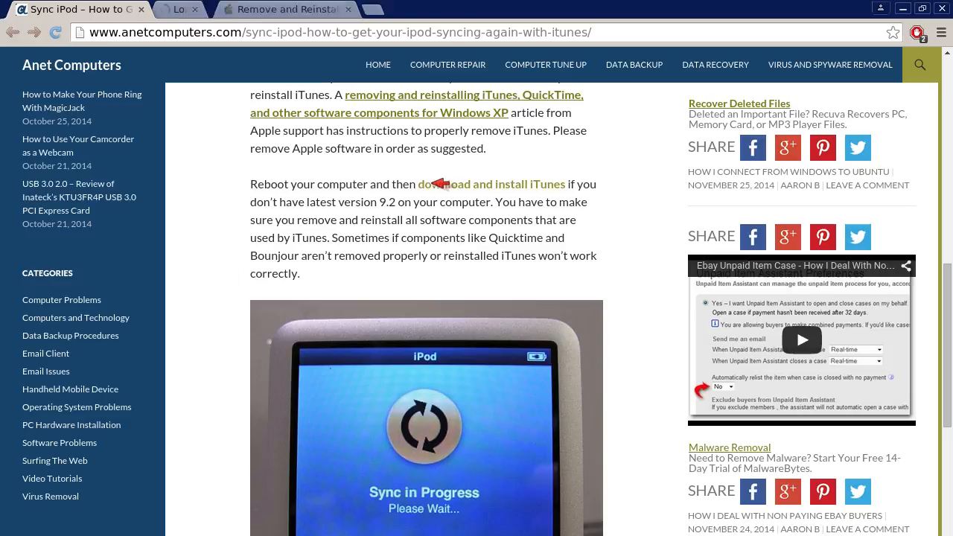
# Review the iTunes 12.1.2 for Windows (64-bit) Download Now button and system requirements
pyautogui.click(492, 184)
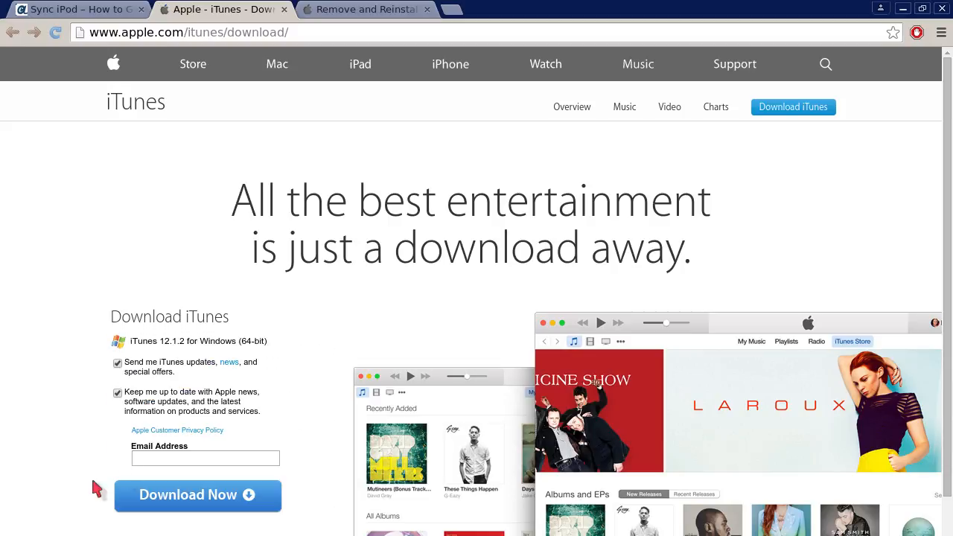
pyautogui.scroll(-3)
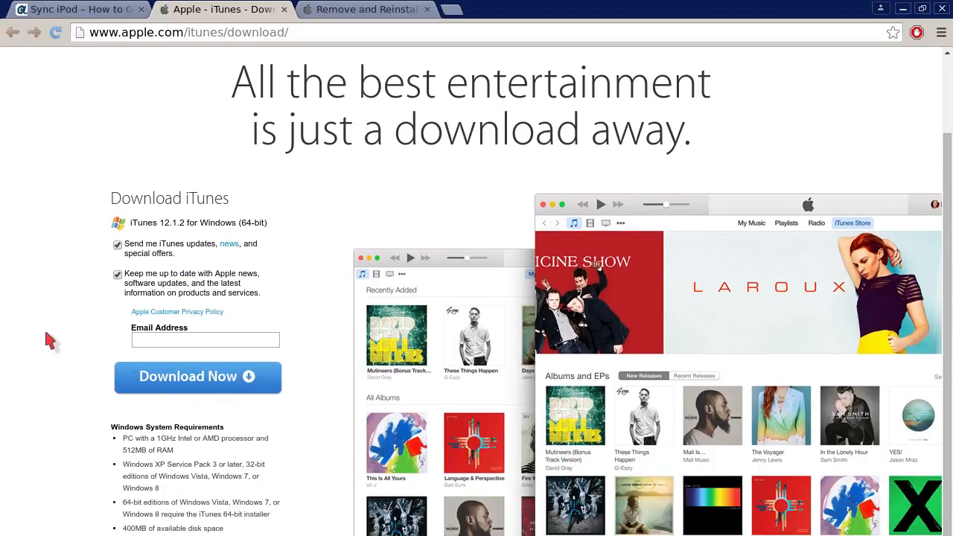
pyautogui.moveTo(69, 330)
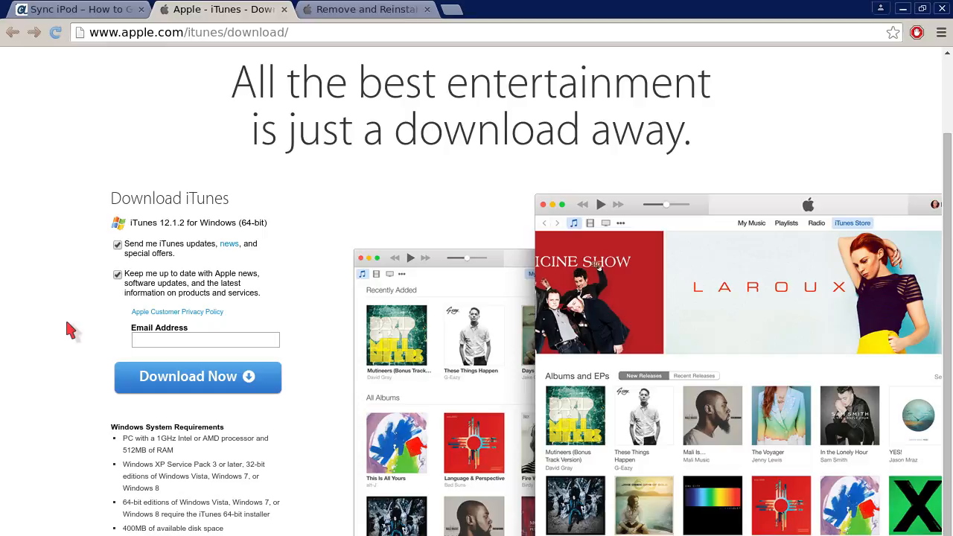
pyautogui.scroll(-3)
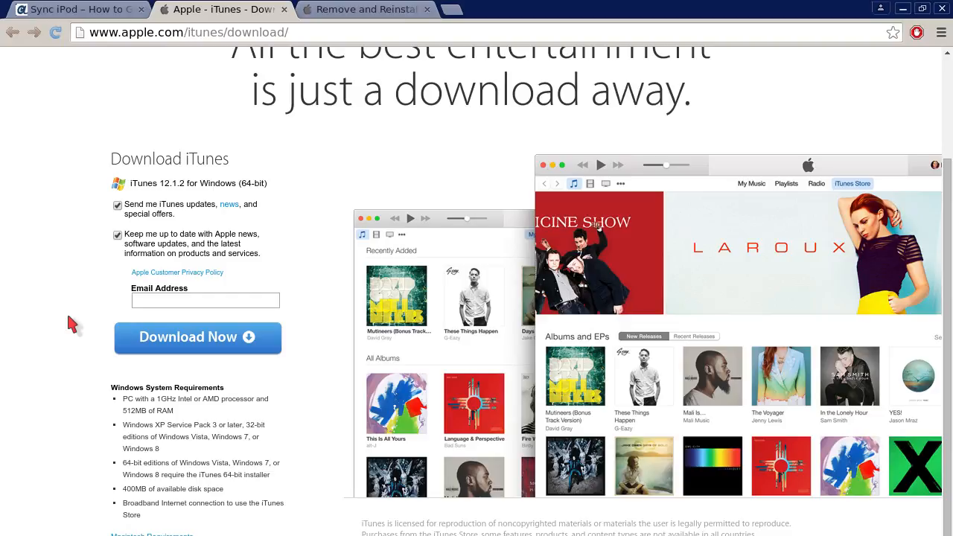
pyautogui.moveTo(201, 352)
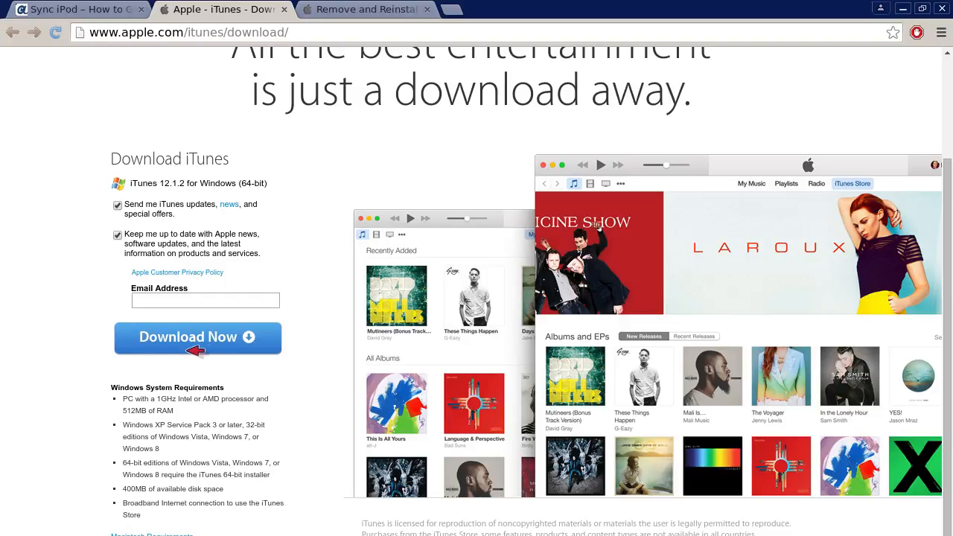
pyautogui.moveTo(97, 279)
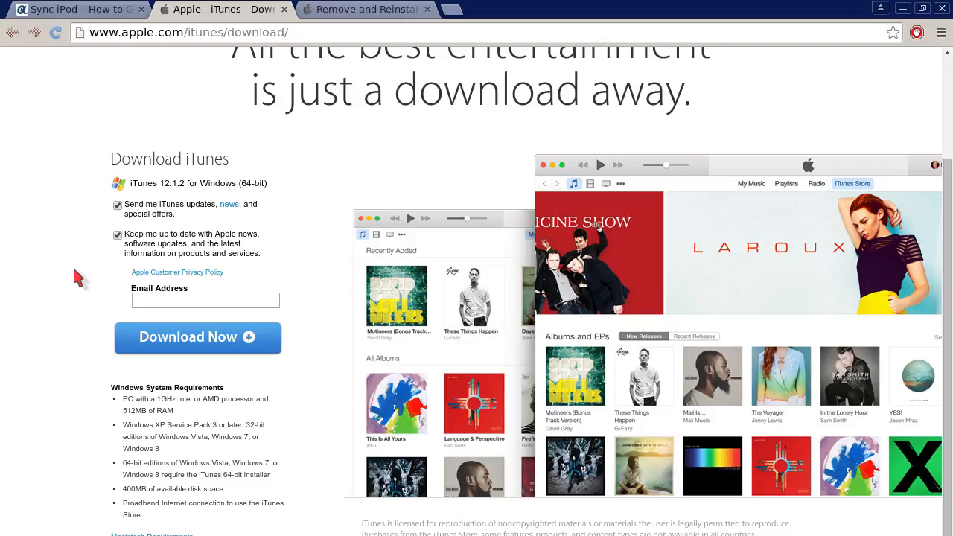
pyautogui.moveTo(80, 277)
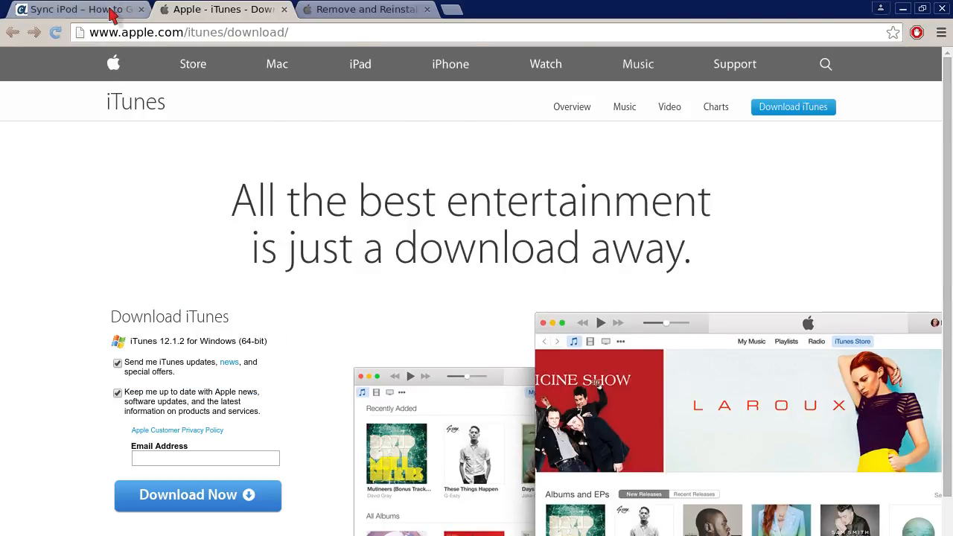
# Scroll the blog post to the tip on deleting C:\Program Files\iPodbin and C:\Program Files\iTunes
pyautogui.click(75, 9)
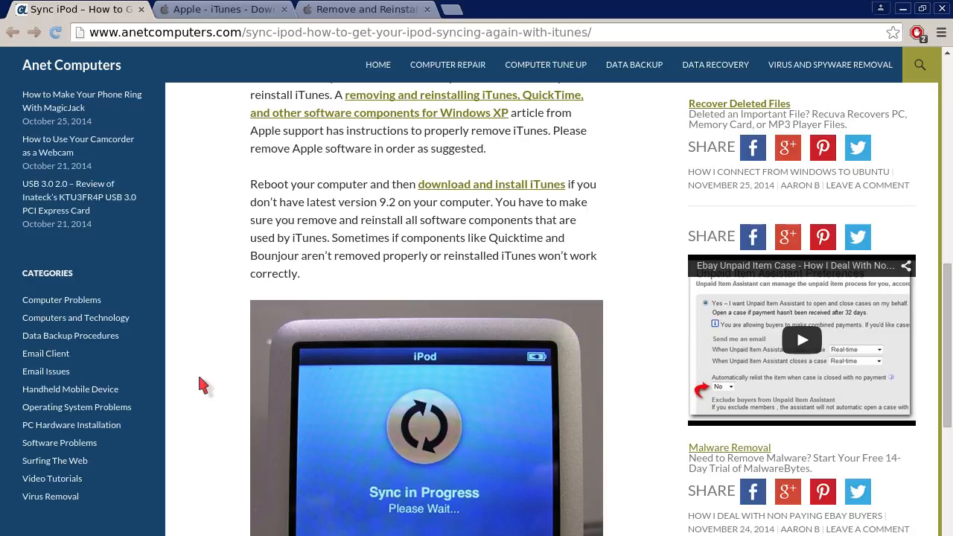
pyautogui.scroll(-3)
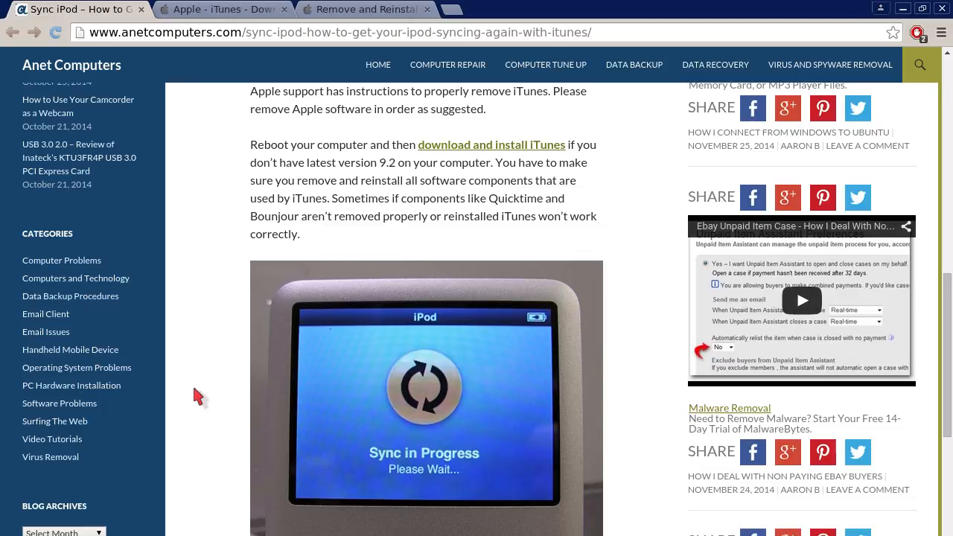
pyautogui.moveTo(185, 454)
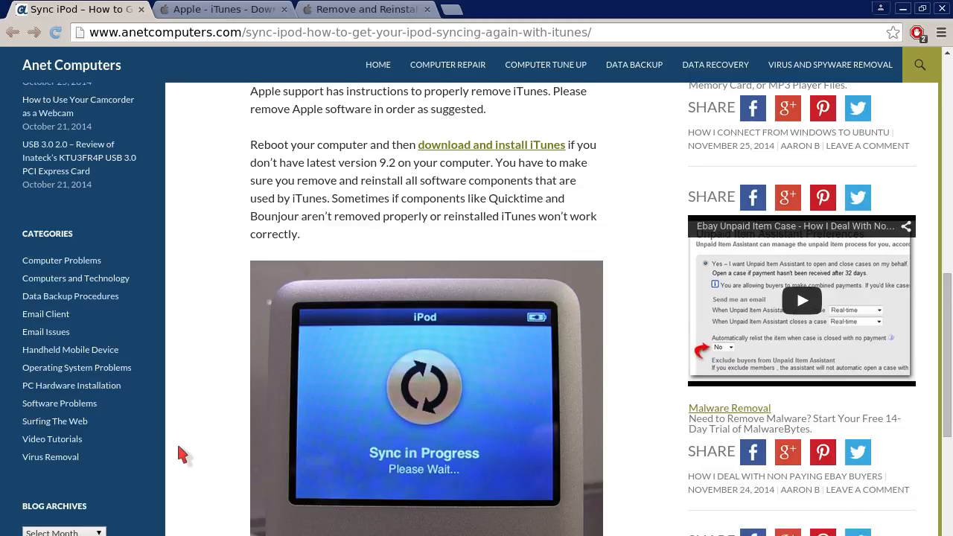
pyautogui.scroll(-3)
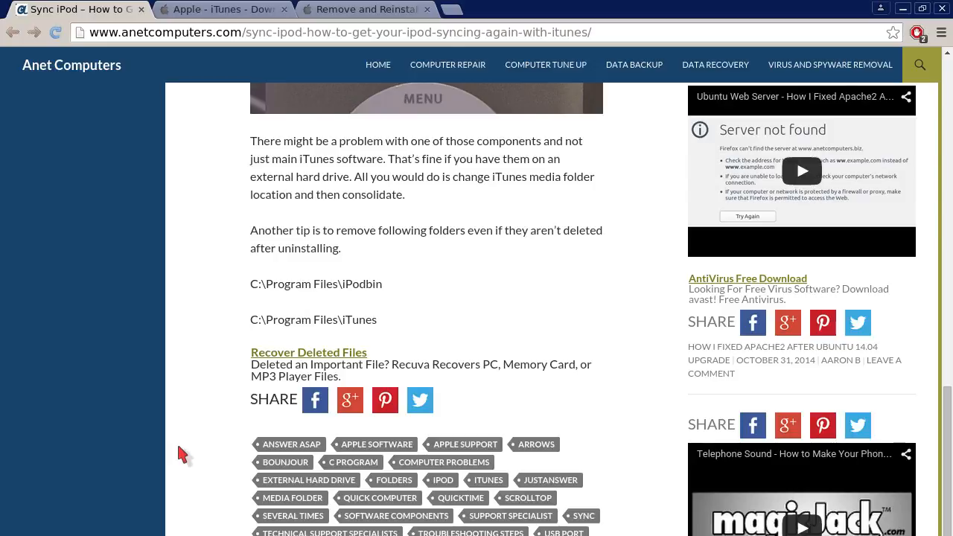
pyautogui.scroll(-3)
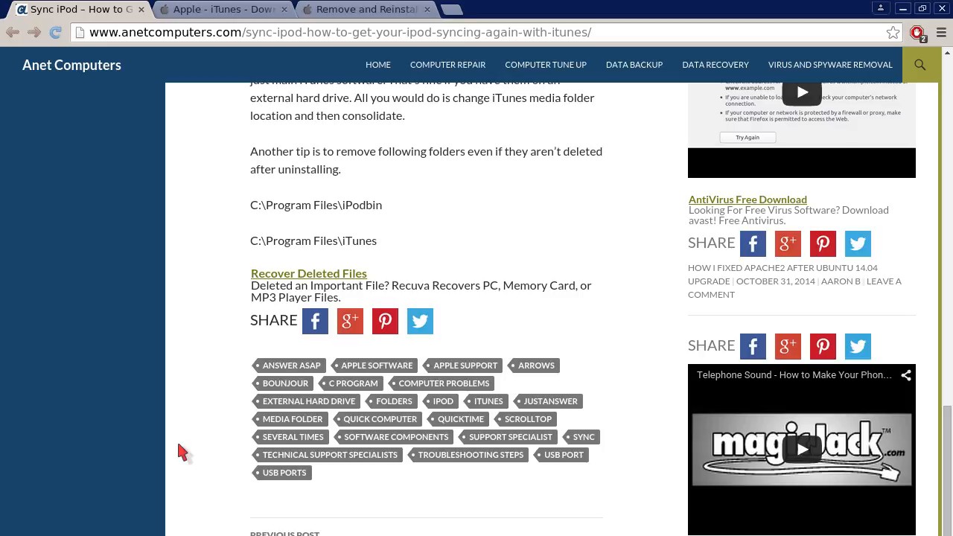
pyautogui.moveTo(368, 72)
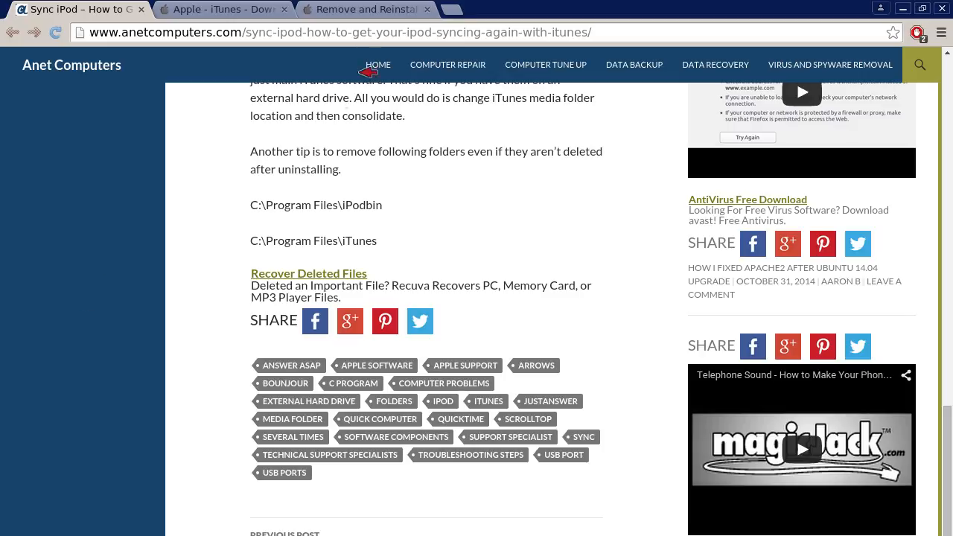
pyautogui.click(364, 9)
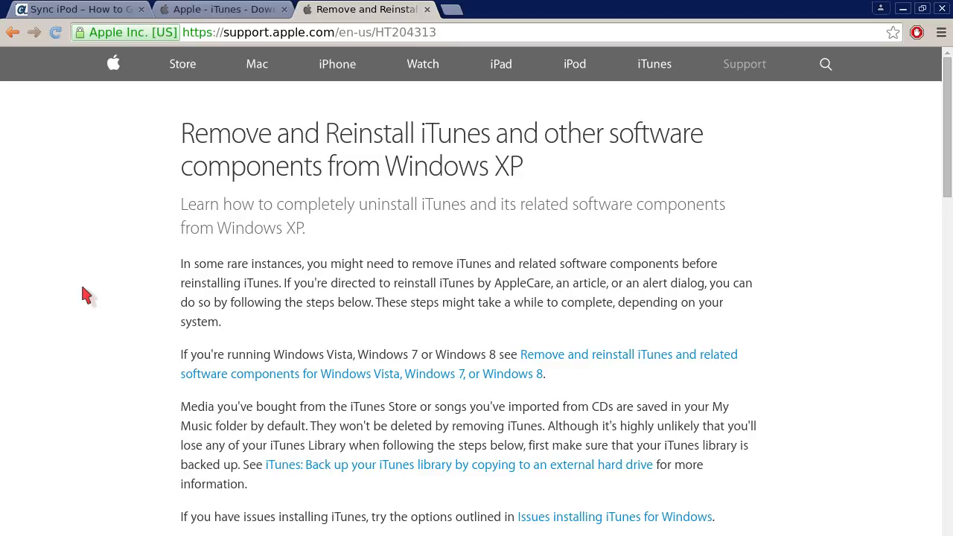
pyautogui.moveTo(82, 16)
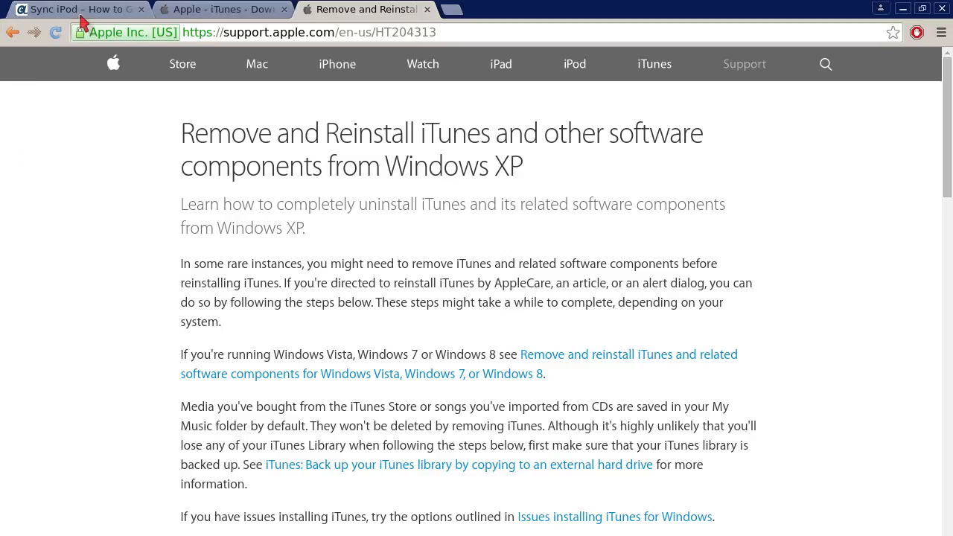
pyautogui.click(74, 9)
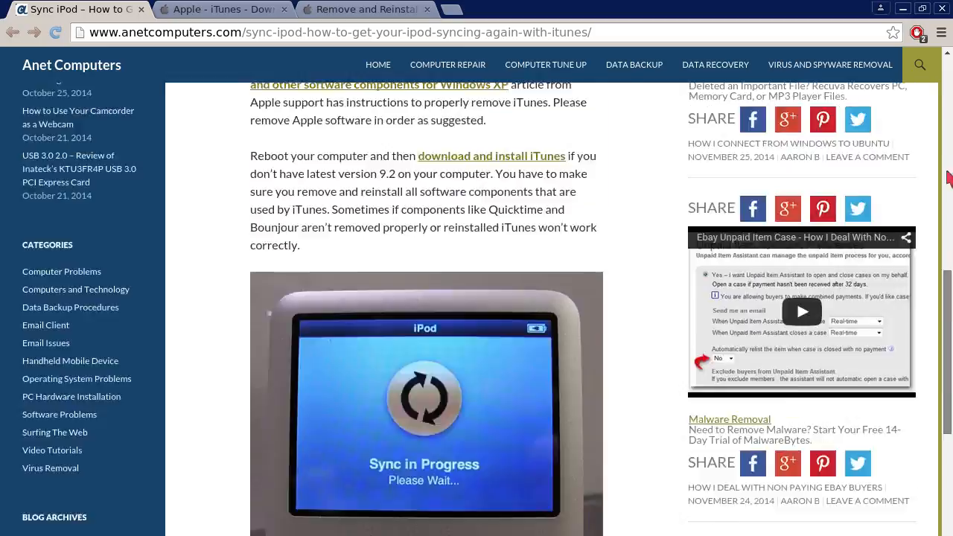